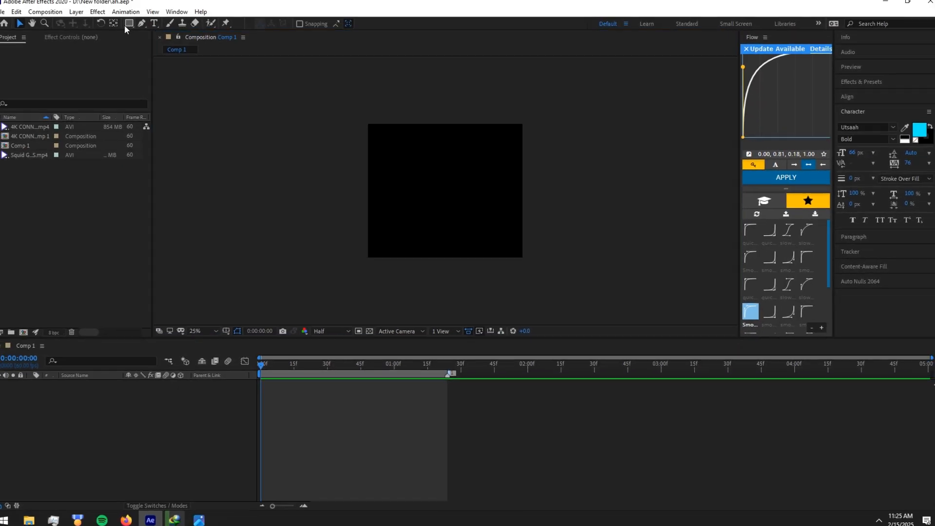
# - Select the Rectangle tool to draw the frame shape with a 277 px white stroke
pyautogui.click(130, 23)
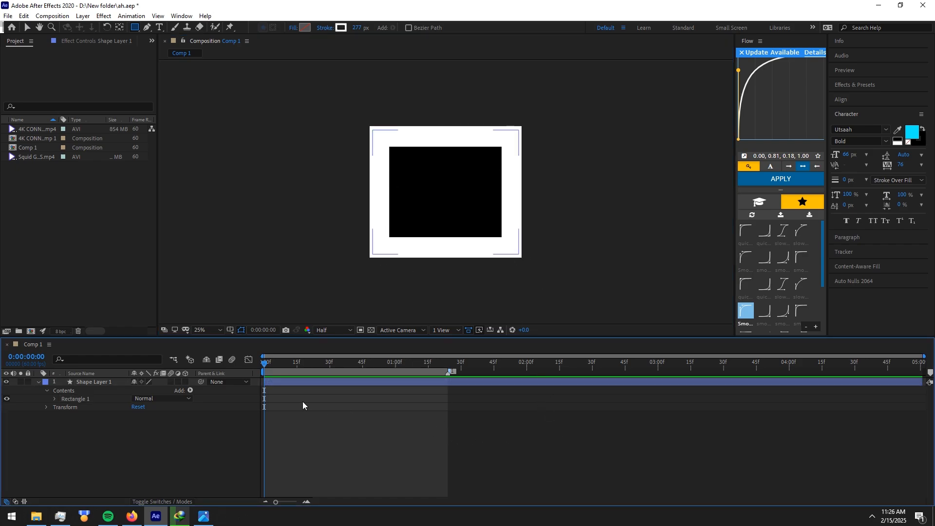
# - Add a Round Corners operator to the rectangle shape contents
pyautogui.click(191, 391)
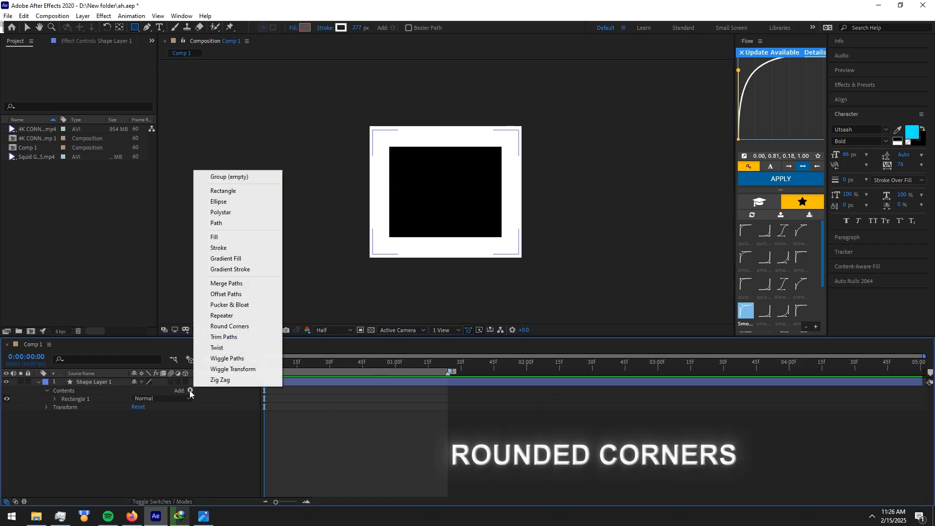
pyautogui.moveTo(215, 239)
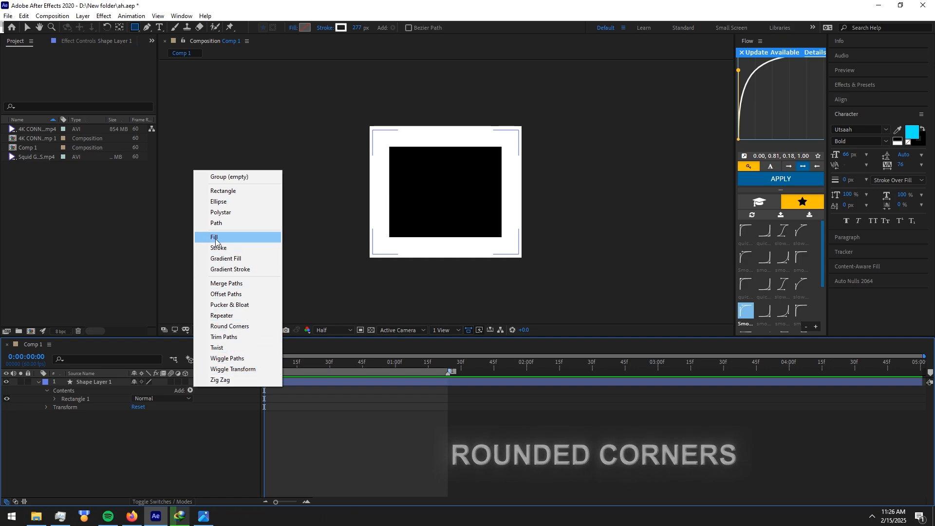
pyautogui.moveTo(229, 283)
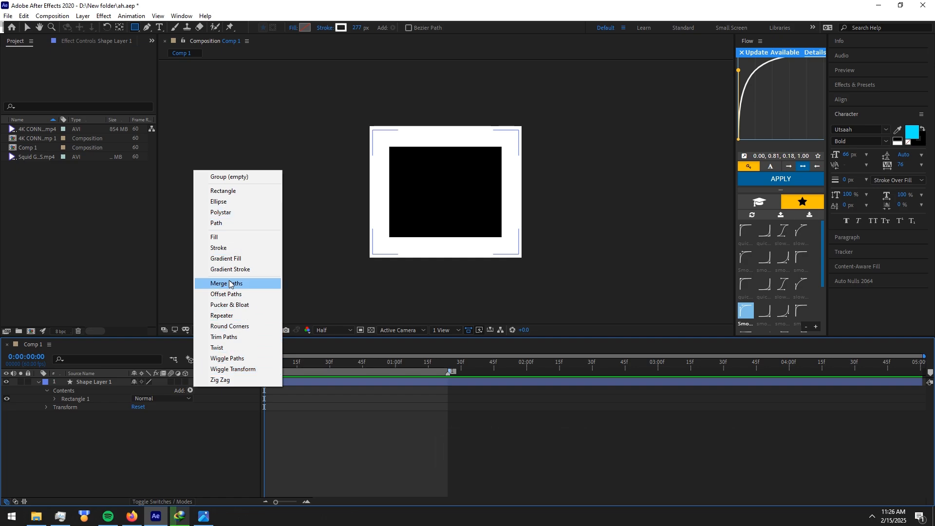
pyautogui.click(229, 325)
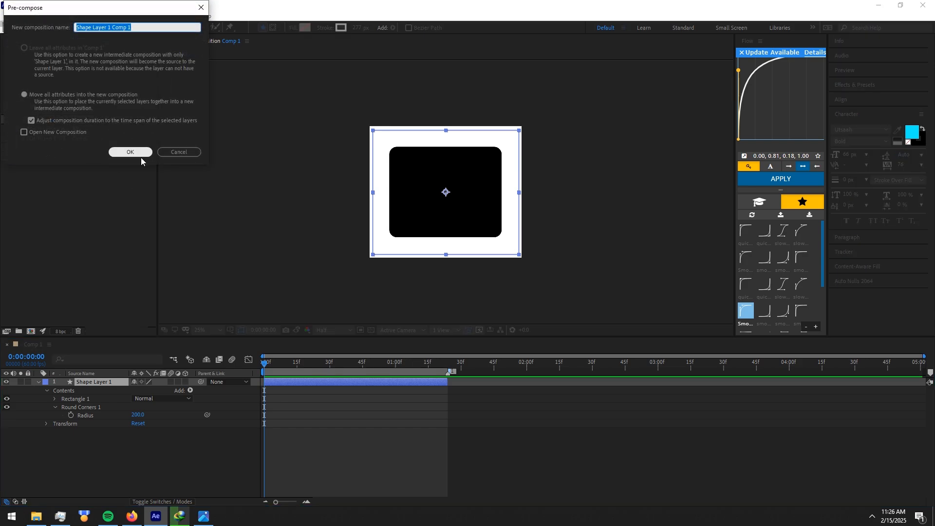
# - Confirm Pre-compose and apply Tint mapping white to bright green
pyautogui.click(130, 151)
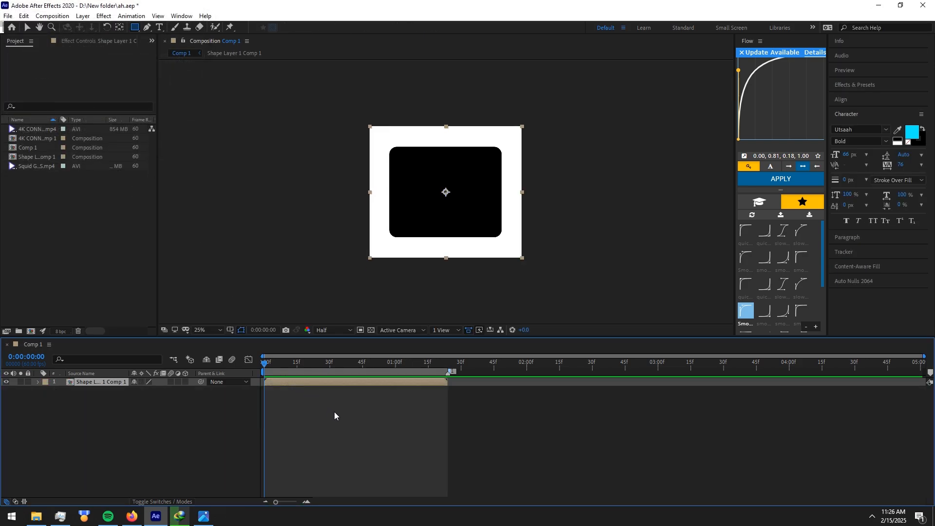
pyautogui.write('tin')
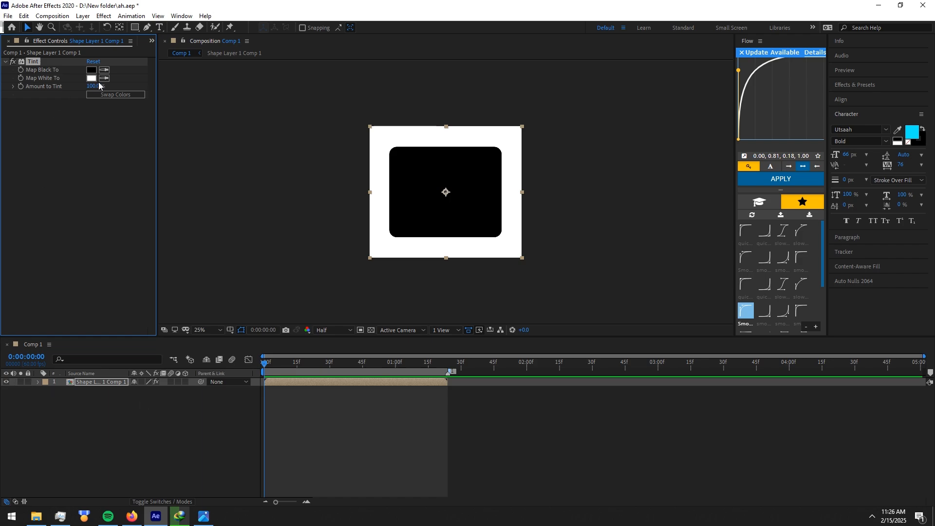
pyautogui.click(91, 78)
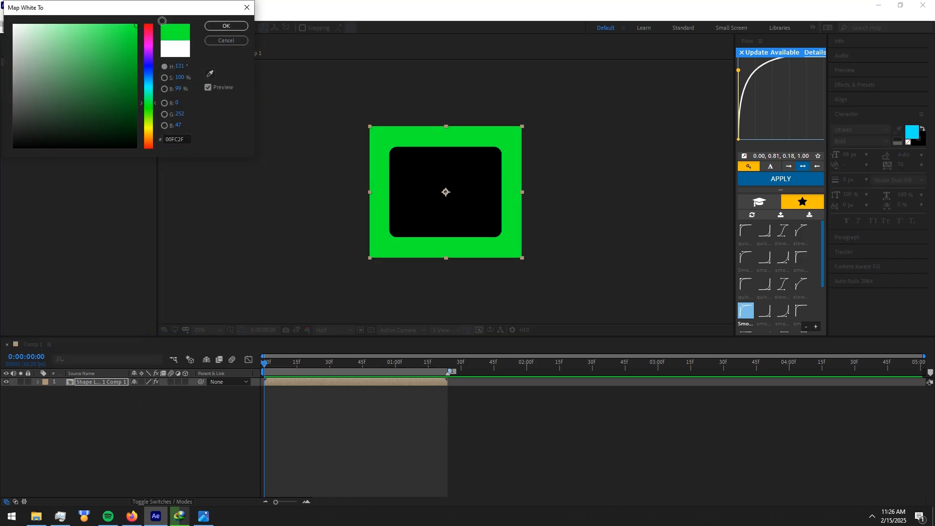
pyautogui.click(226, 26)
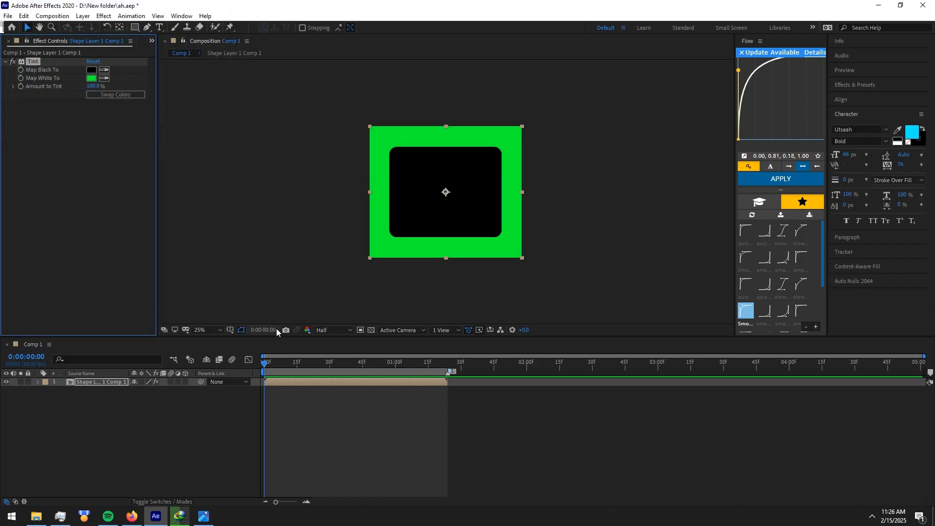
# - Apply Fractal Noise: Turbulent Smooth, Linear, contrast 160, rotation 190, scale 315
pyautogui.write('fracta')
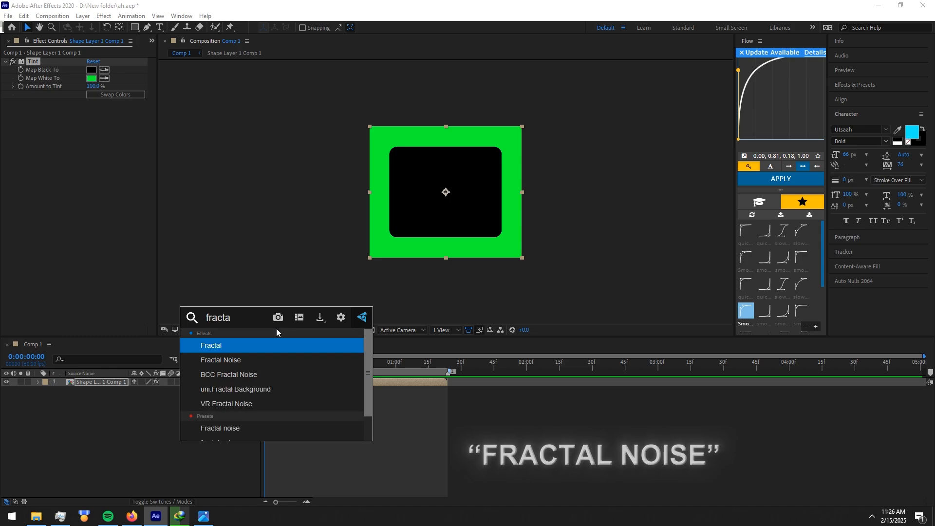
pyautogui.doubleClick(221, 360)
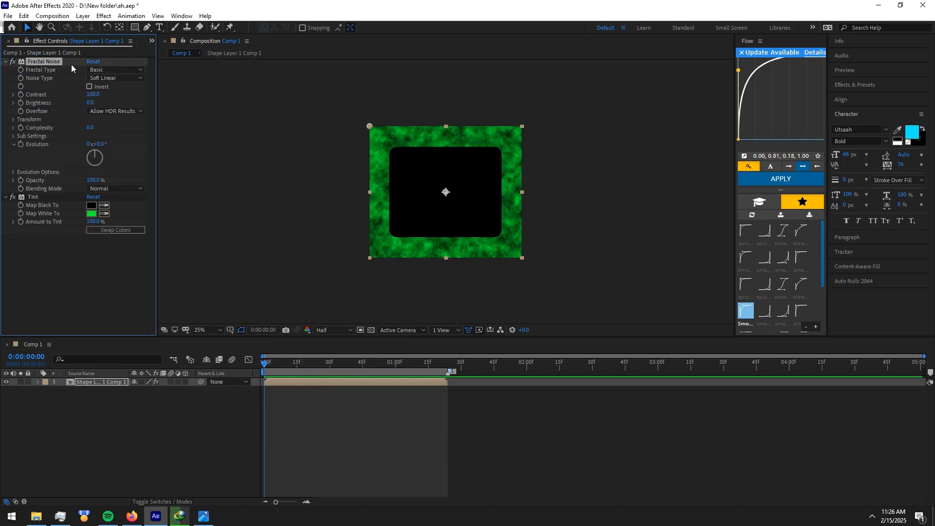
pyautogui.click(115, 69)
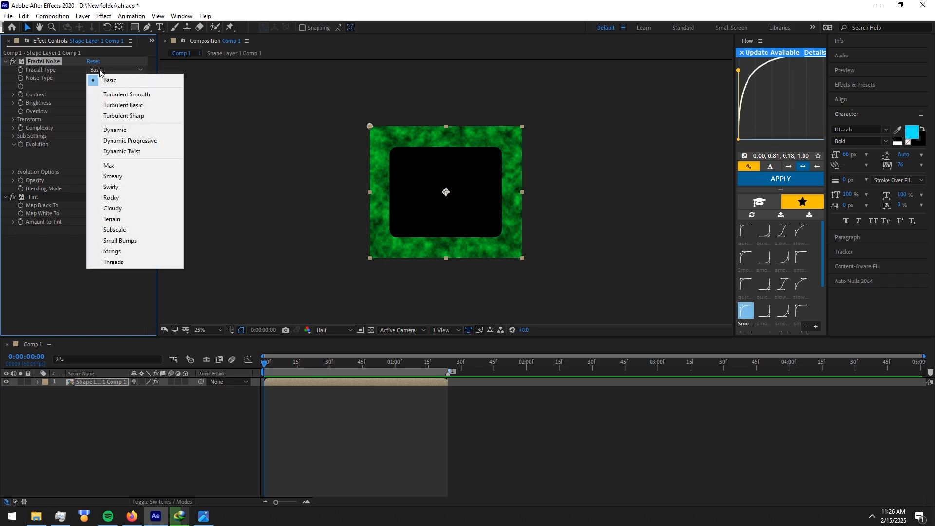
pyautogui.click(125, 94)
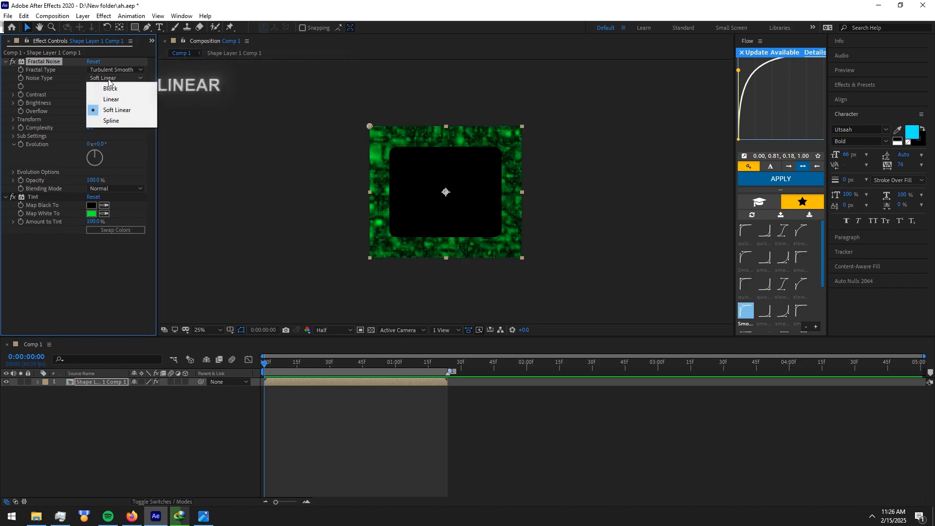
pyautogui.click(111, 99)
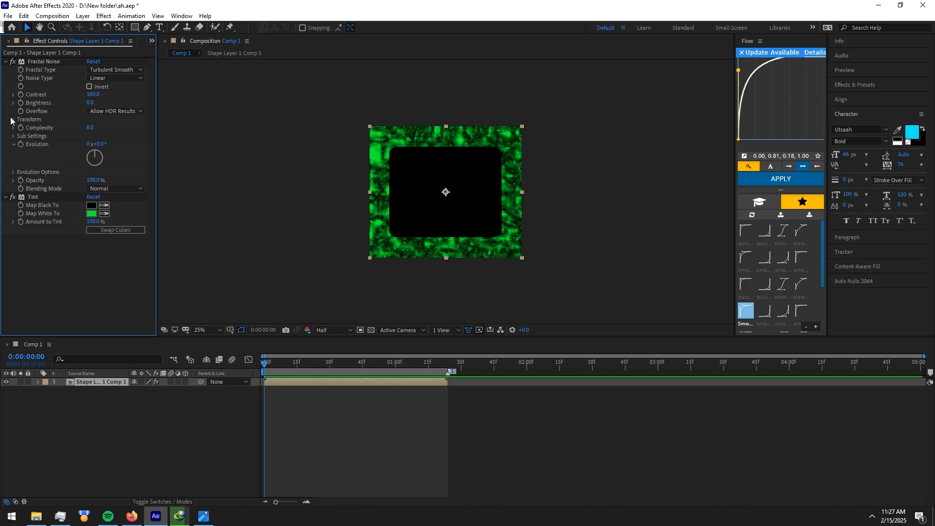
pyautogui.click(12, 119)
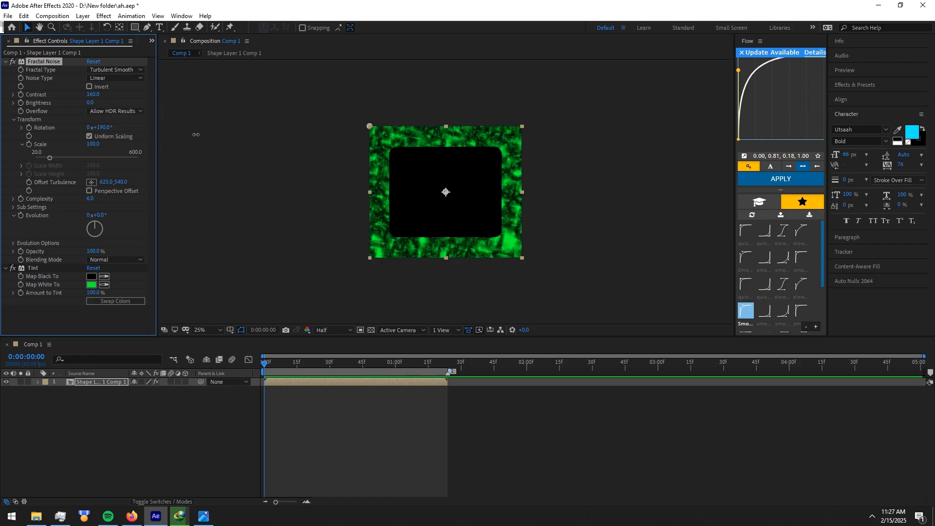
pyautogui.click(93, 143)
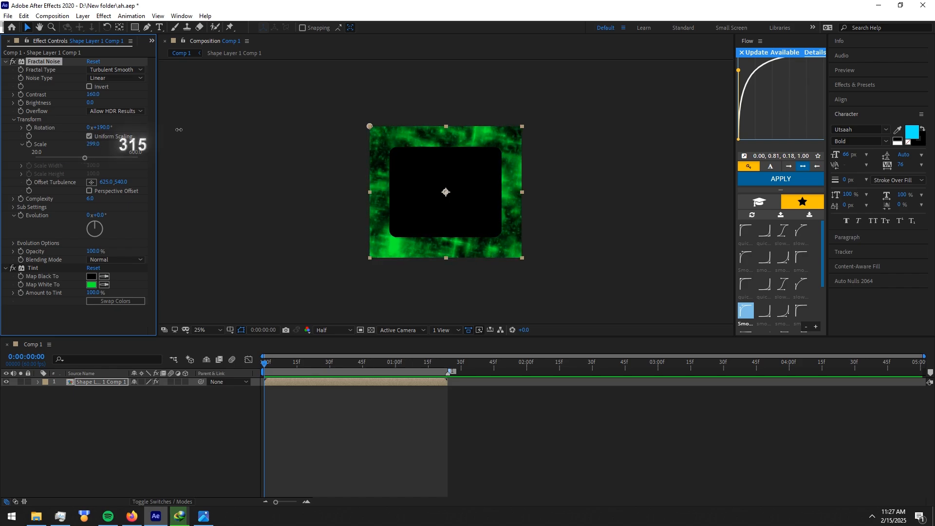
pyautogui.moveTo(96, 144); pyautogui.dragTo(104, 144)
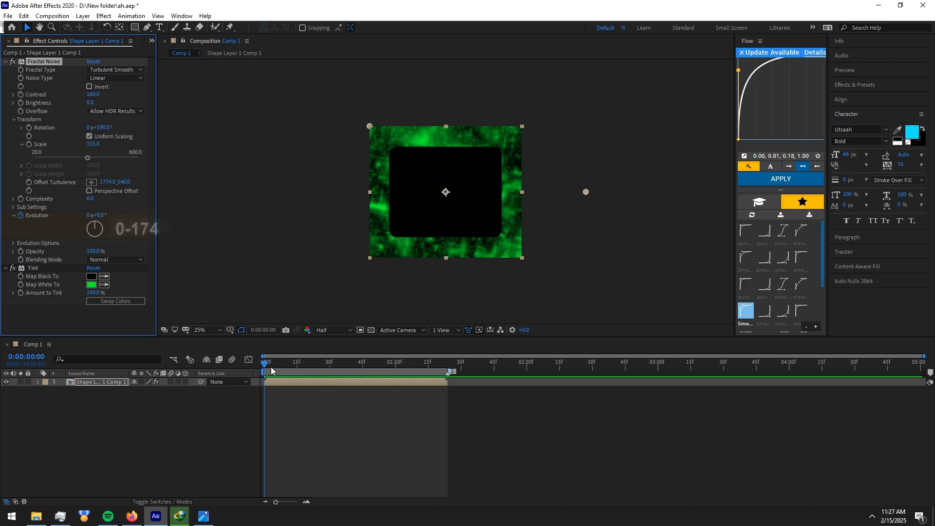
# - Keyframe Fractal Noise Evolution at frame 0 and a later frame, then collapse the effect
pyautogui.click(393, 362)
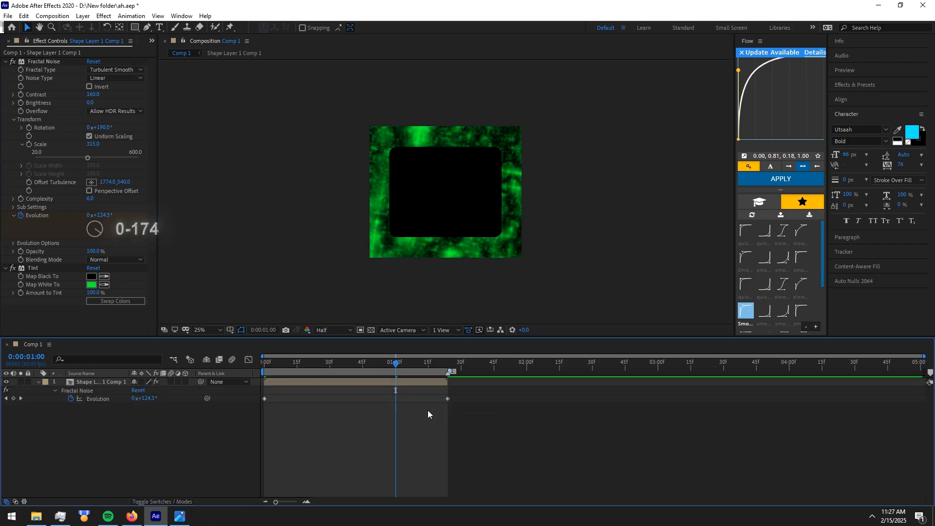
pyautogui.click(263, 361)
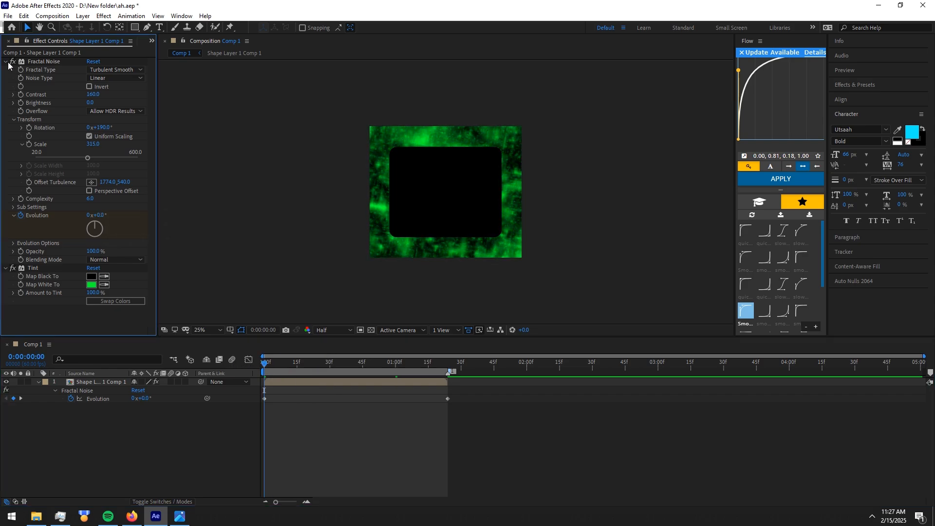
pyautogui.click(5, 62)
pyautogui.write('10')
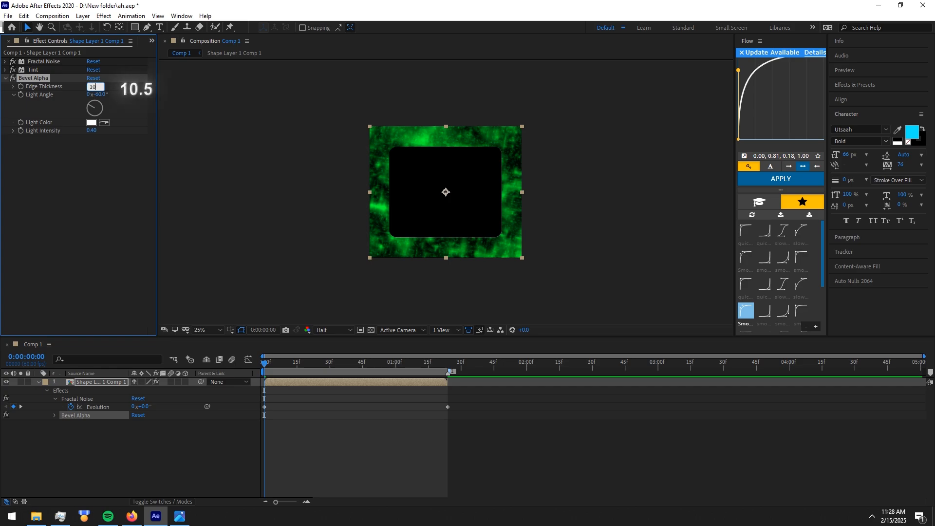
# - Set Bevel Alpha edge thickness 10.5, light angle 30°, intensity 0.70, then duplicate it
pyautogui.click(93, 86)
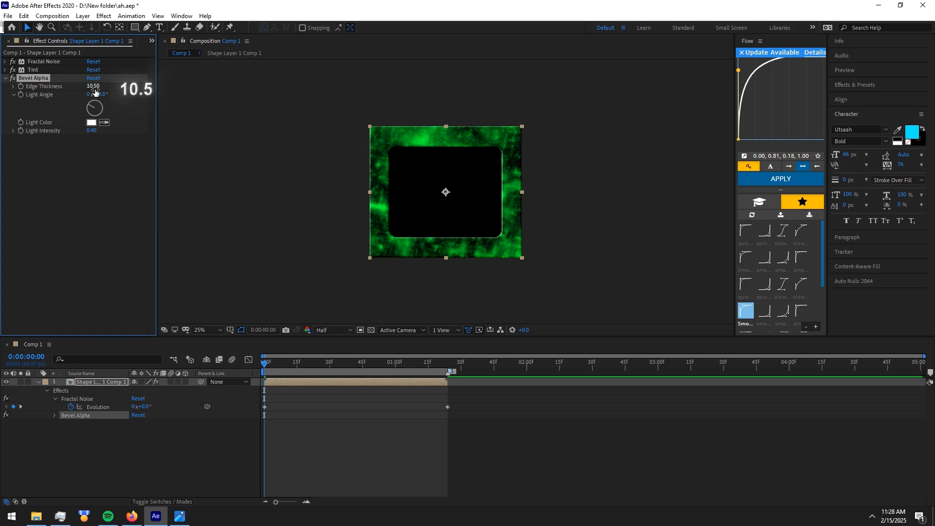
pyautogui.moveTo(99, 94); pyautogui.dragTo(104, 94)
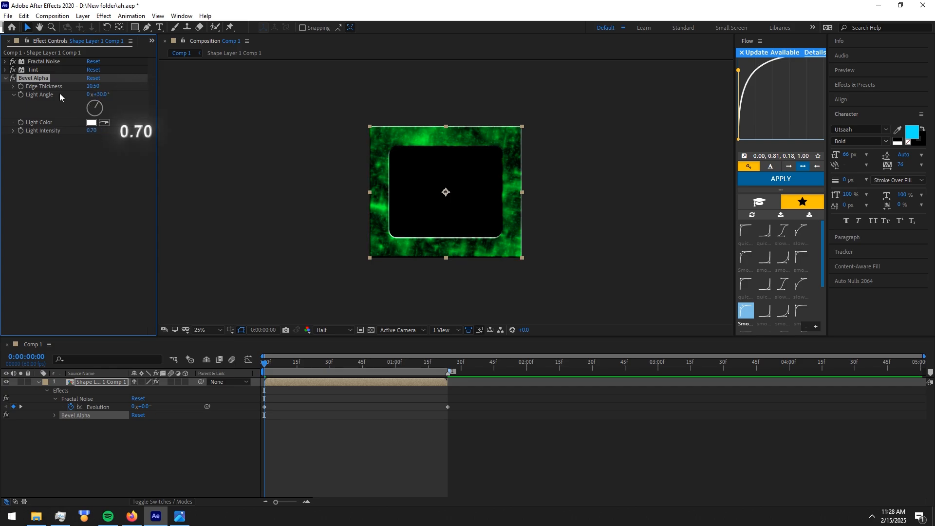
pyautogui.press('ctrl+d')
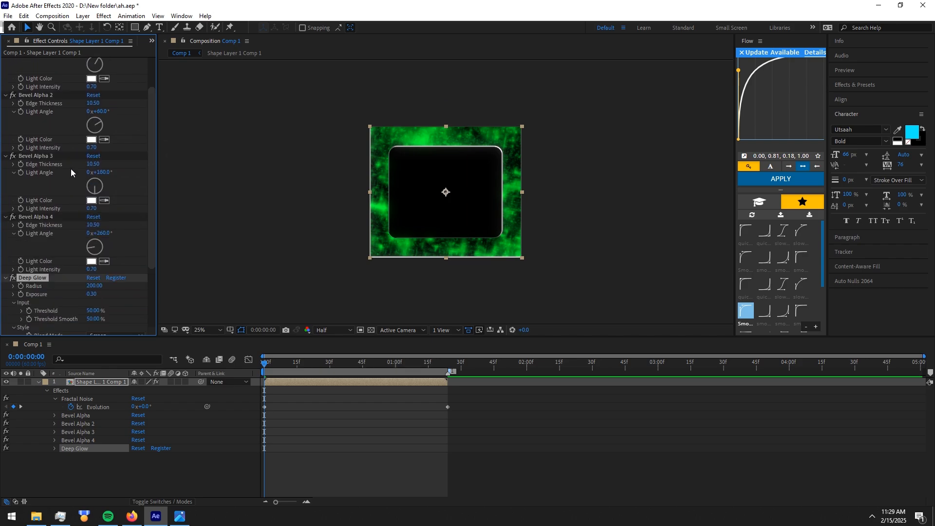
# - Stack three Bevel Alpha copies at different light angles plus a Deep Glow effect
pyautogui.scroll(3)
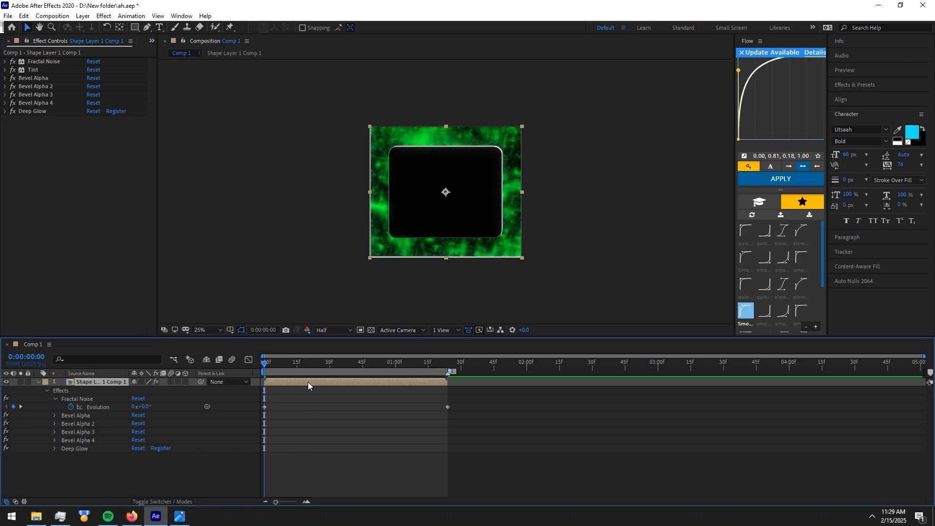
# - Apply BCC Rays Textured using the greens colour preset
pyautogui.write('bcc')
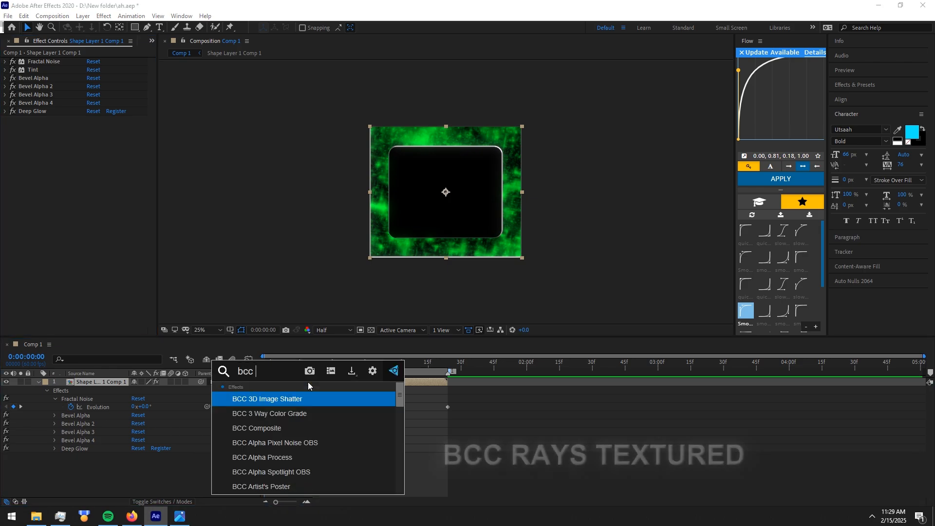
pyautogui.write('ras')
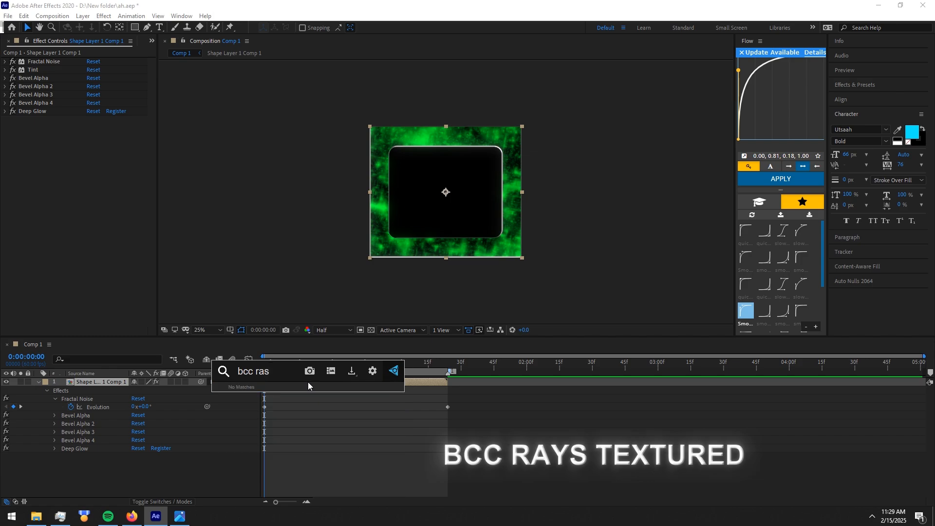
pyautogui.write('ys')
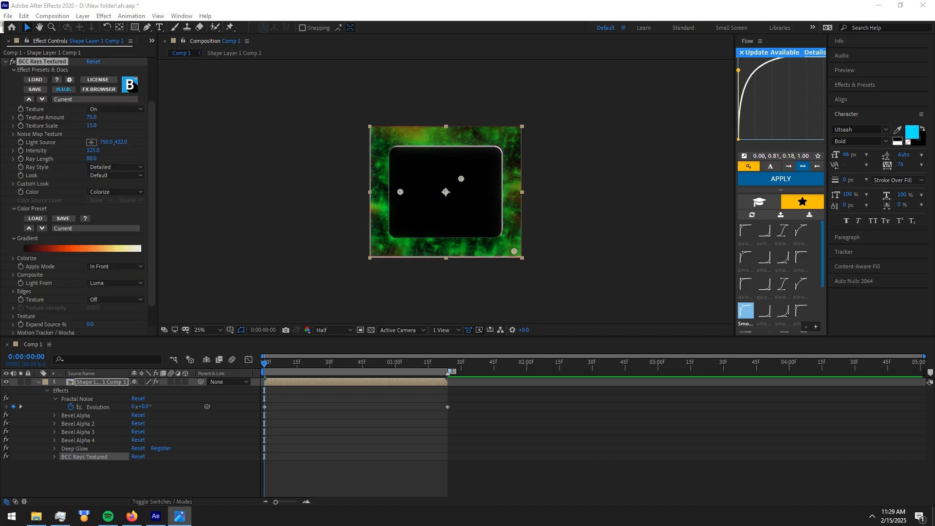
pyautogui.moveTo(66, 209)
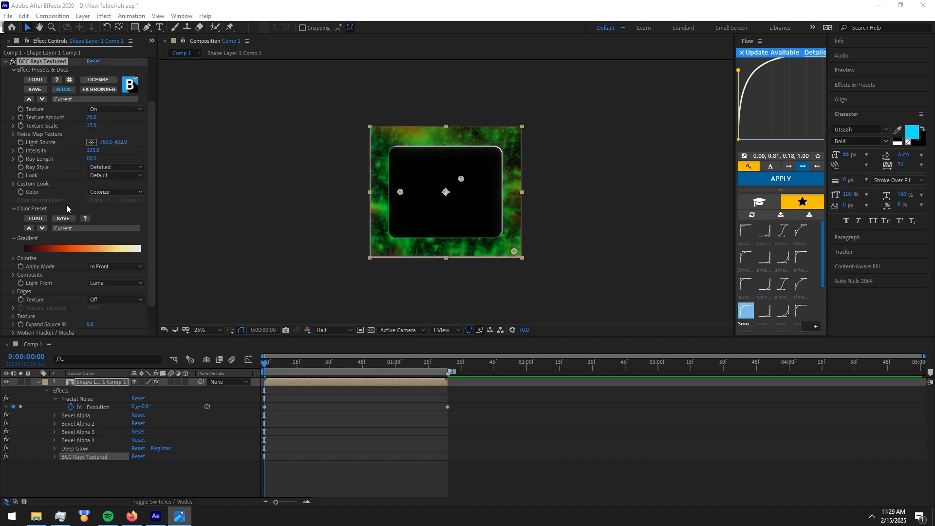
pyautogui.moveTo(87, 264)
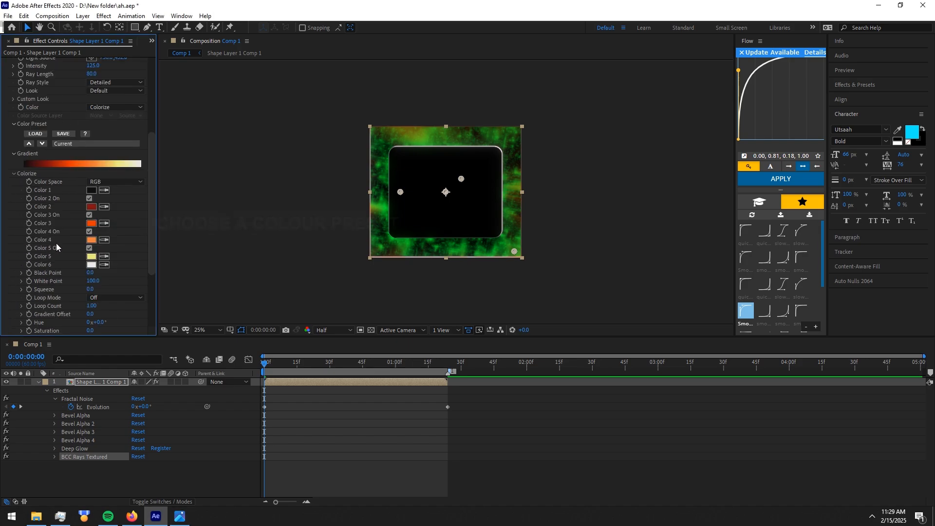
pyautogui.click(89, 143)
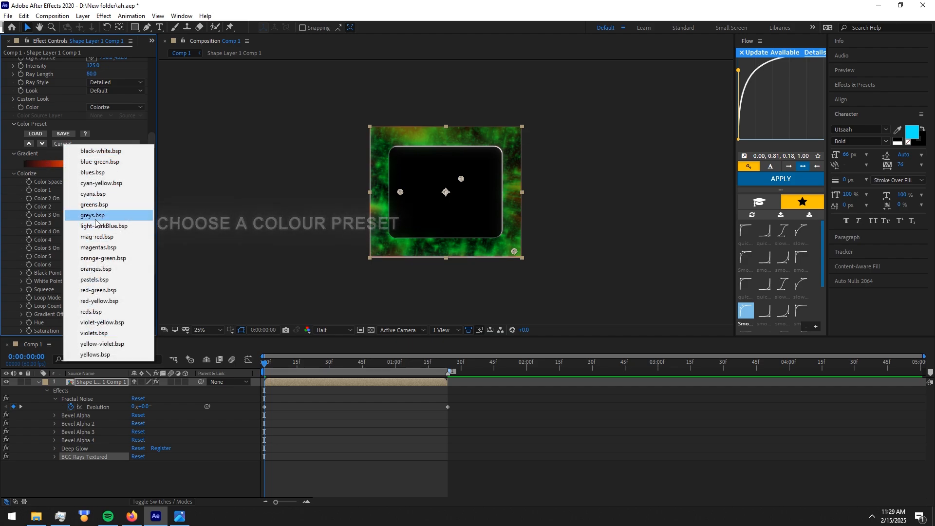
pyautogui.click(94, 204)
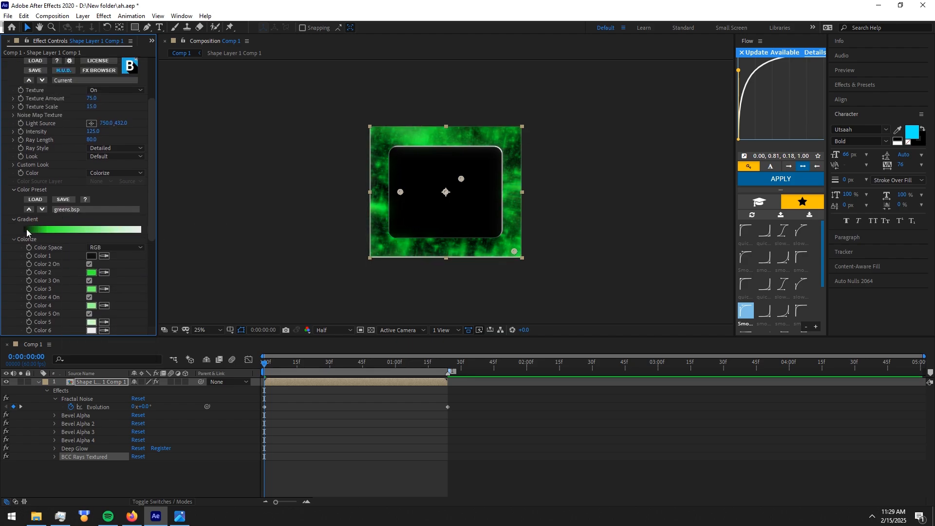
# - Set texture scale 35, intensity 250, ray length 40, light source 627, 130
pyautogui.click(13, 239)
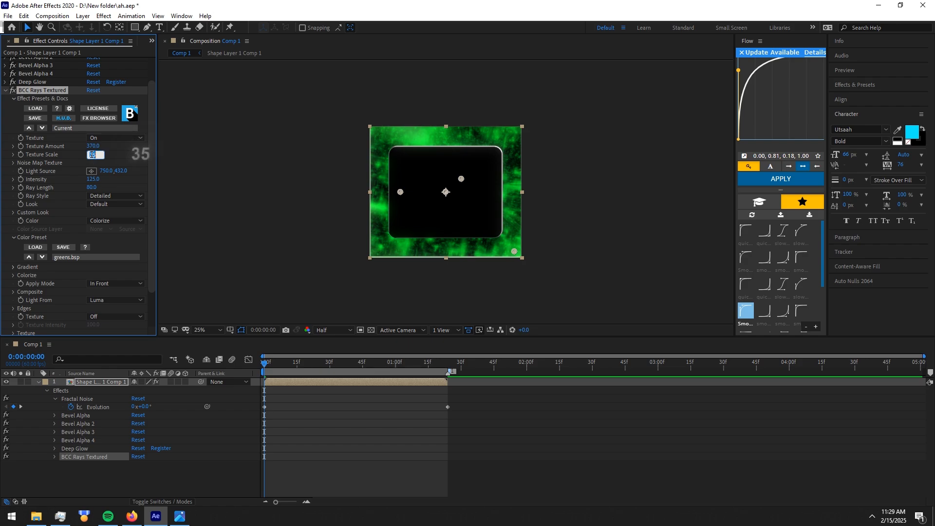
pyautogui.click(93, 155)
pyautogui.write('35')
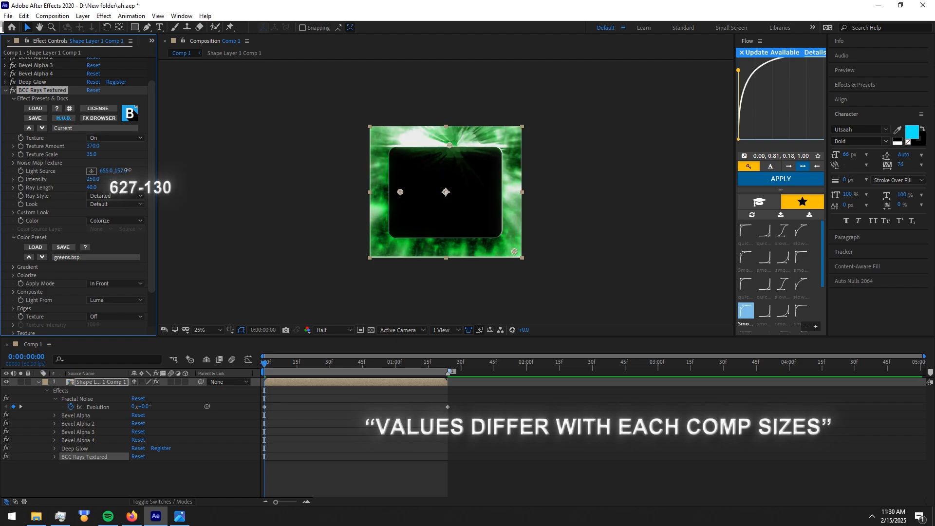
pyautogui.moveTo(108, 171); pyautogui.dragTo(101, 171)
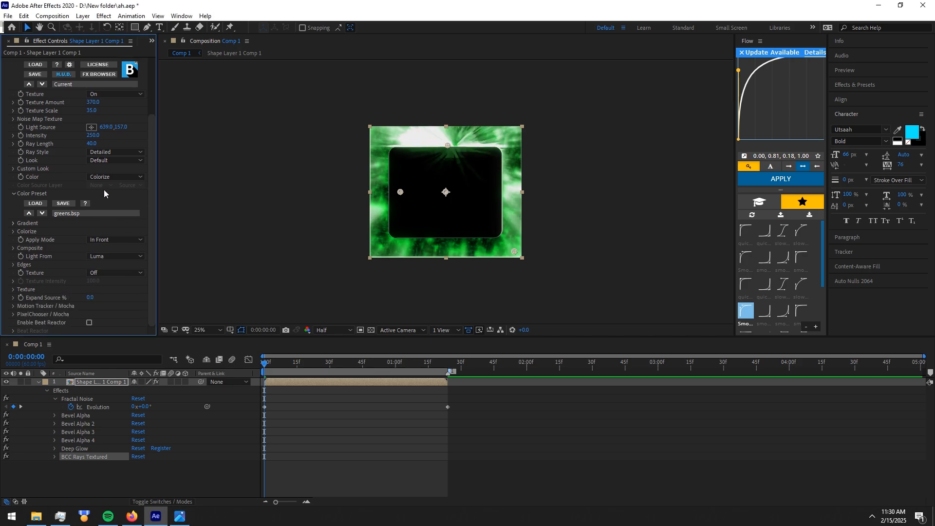
pyautogui.moveTo(113, 126); pyautogui.dragTo(96, 127)
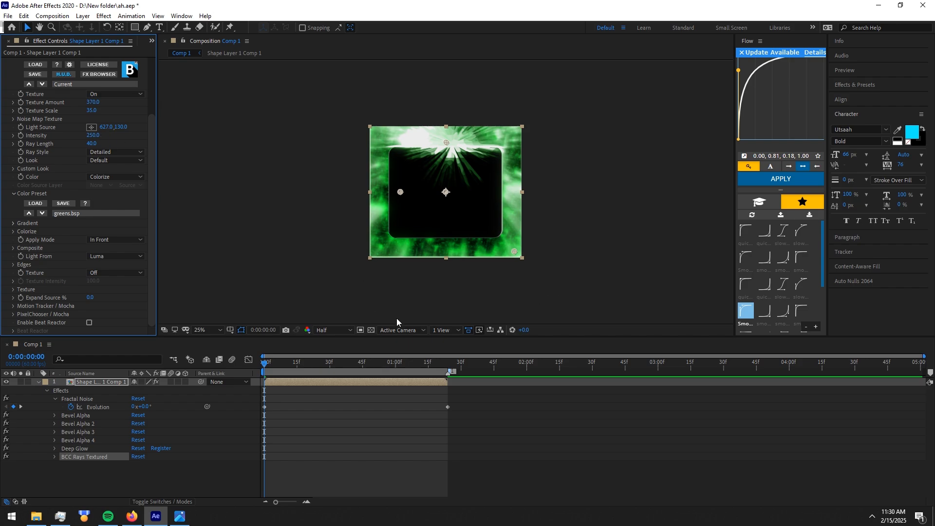
pyautogui.moveTo(30, 306)
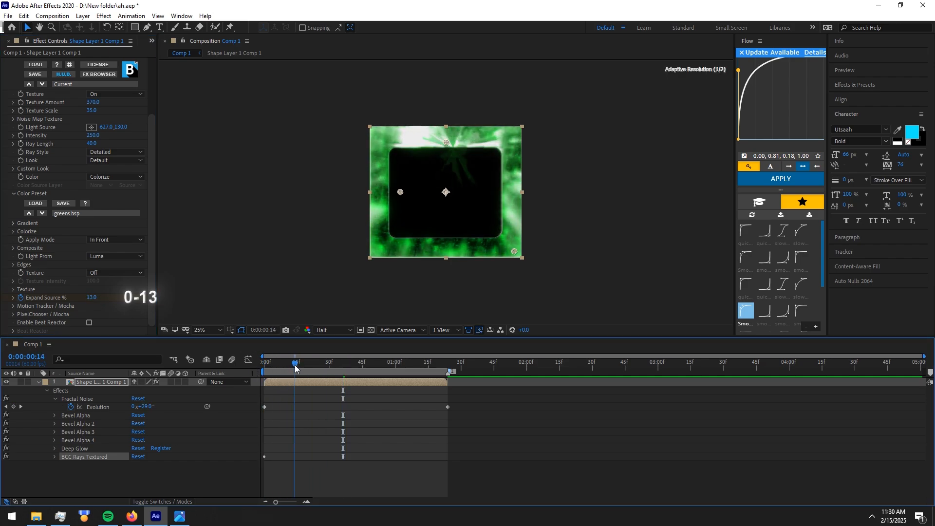
# - Keyframe Expand Source from 0 at frame 0 to 13 at frame 14, then preview
pyautogui.click(263, 362)
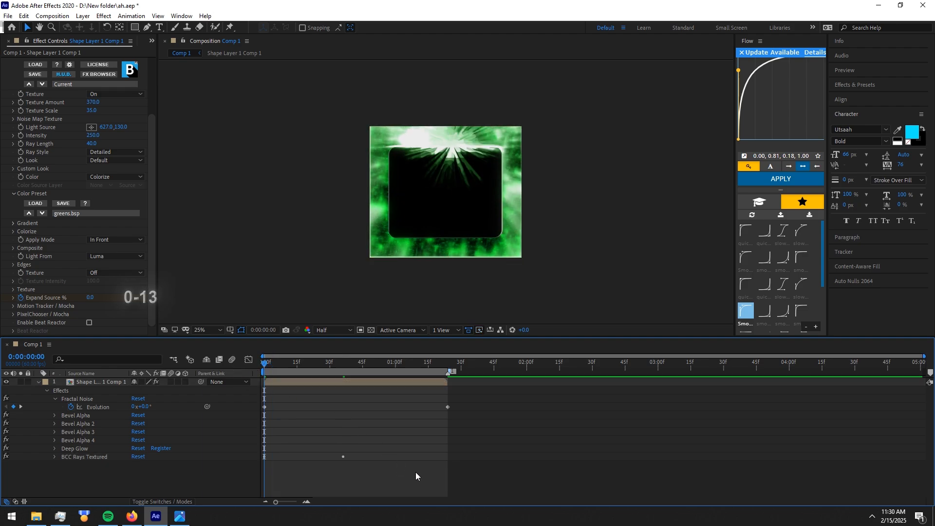
pyautogui.click(320, 361)
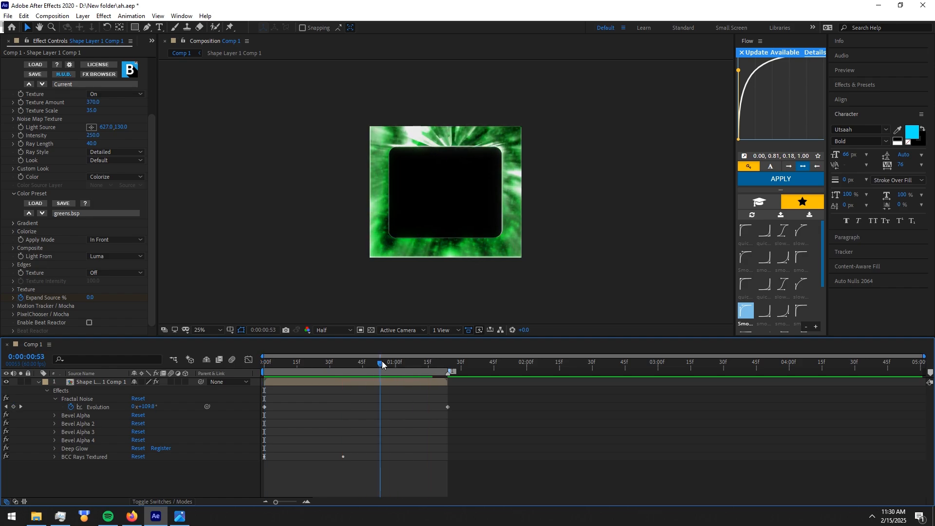
pyautogui.click(15, 41)
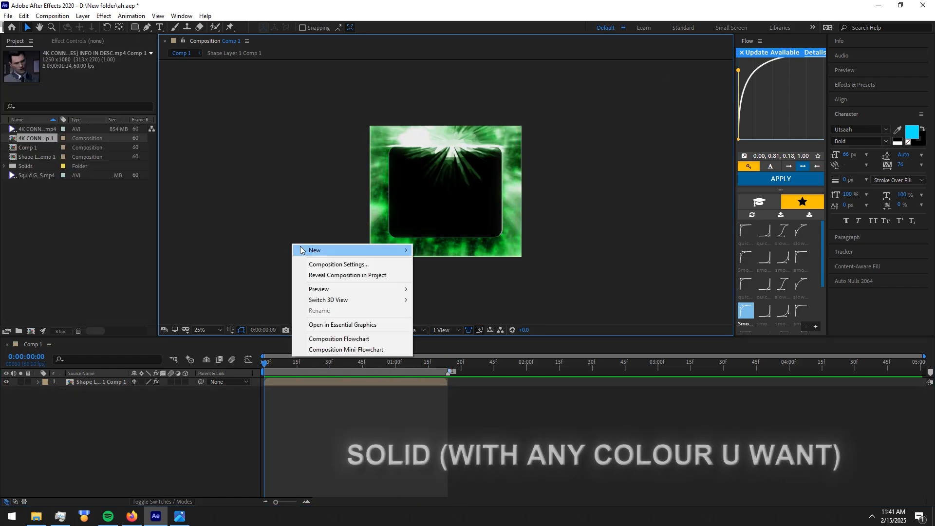
# - Add a cyan solid layer and trim its out point to the current frame
pyautogui.click(314, 249)
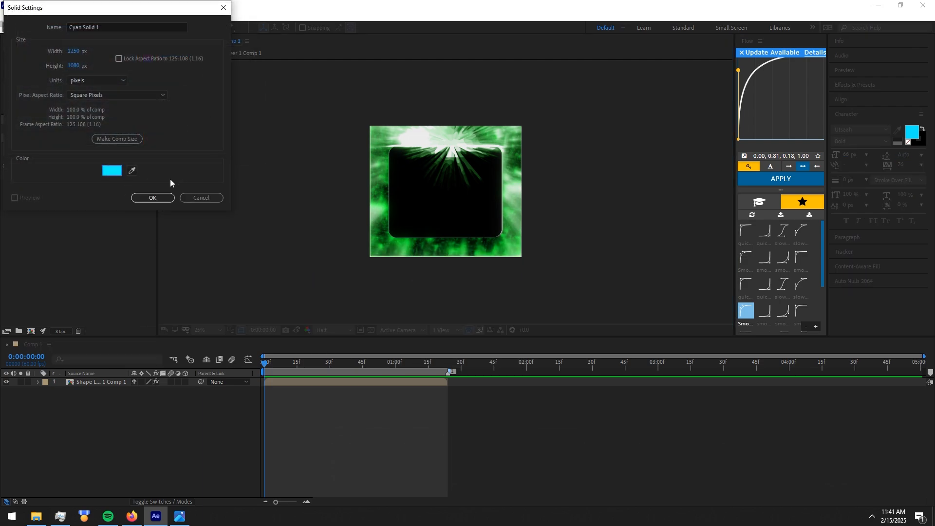
pyautogui.click(152, 197)
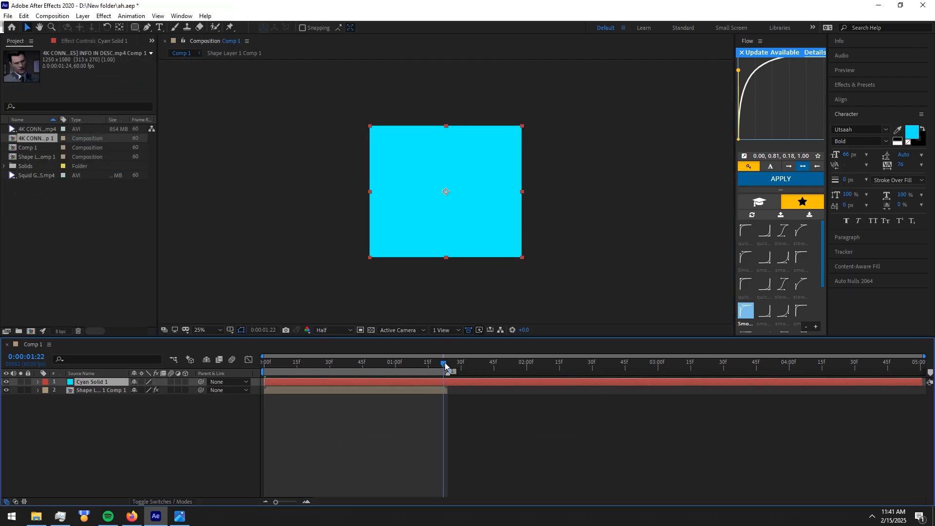
pyautogui.press('ctrl+d')
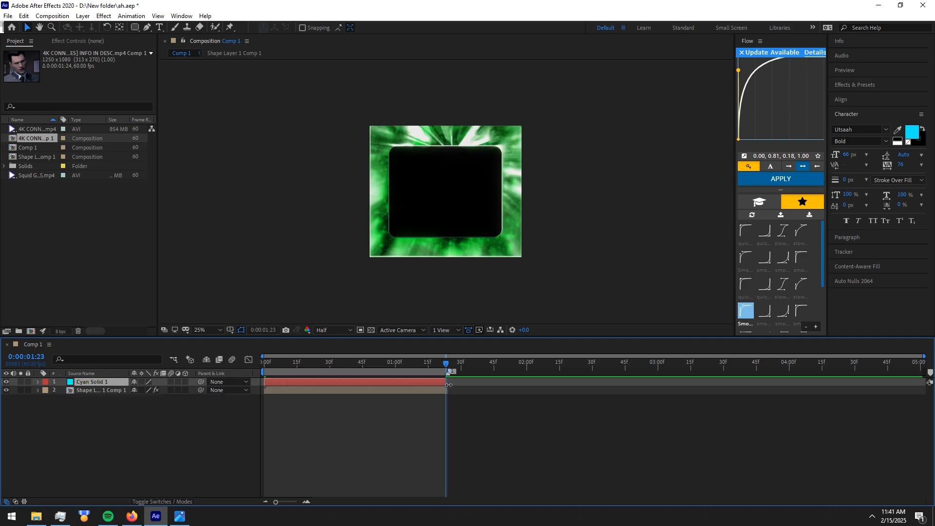
pyautogui.click(343, 362)
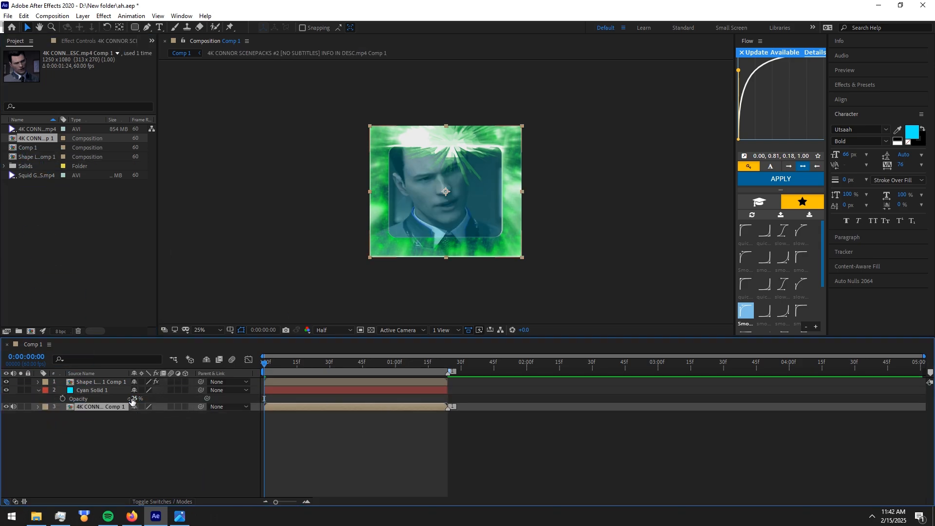
# - Keyframe the cyan solid's Opacity 25% to 0% and the Connor clip's Opacity 0% to 100%
pyautogui.click(37, 406)
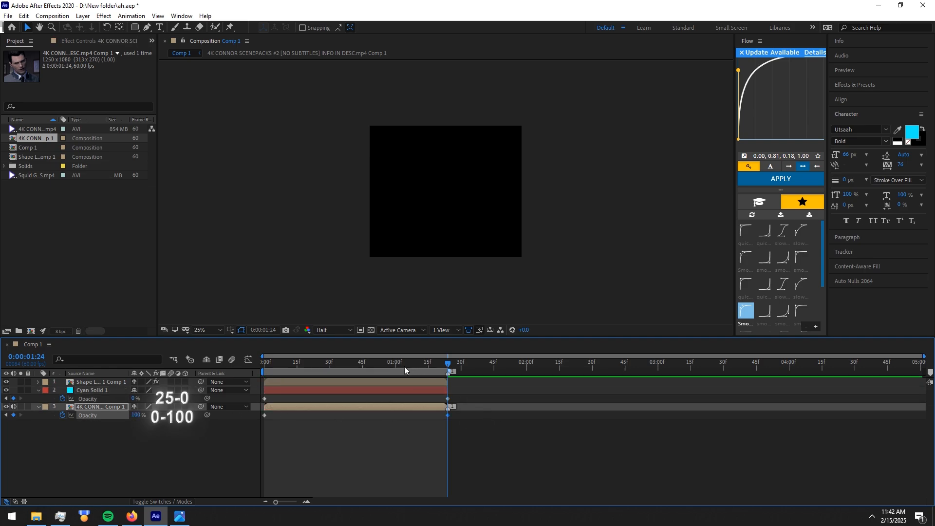
pyautogui.click(264, 362)
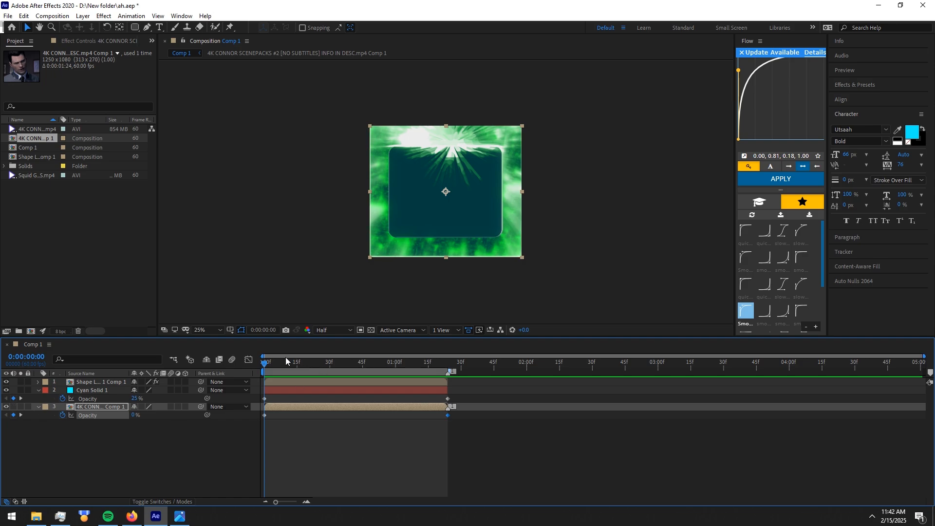
pyautogui.moveTo(237, 363)
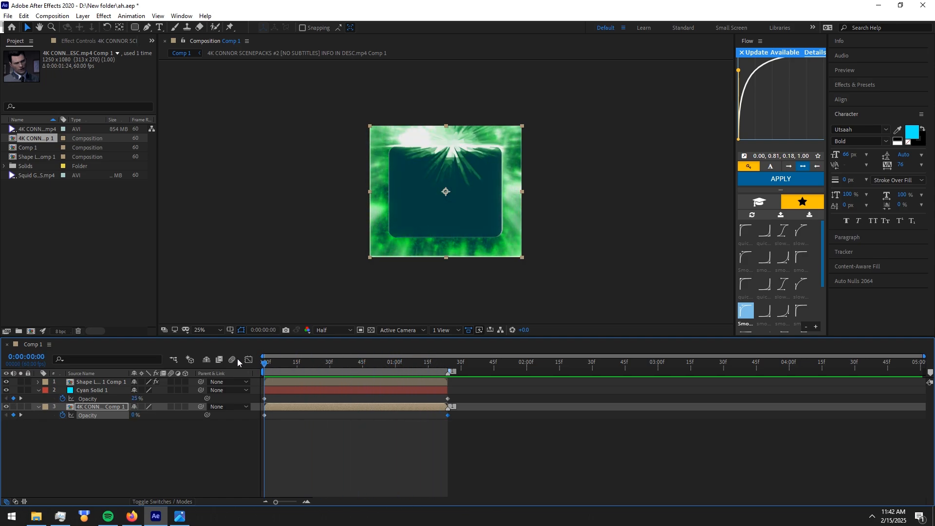
pyautogui.click(370, 362)
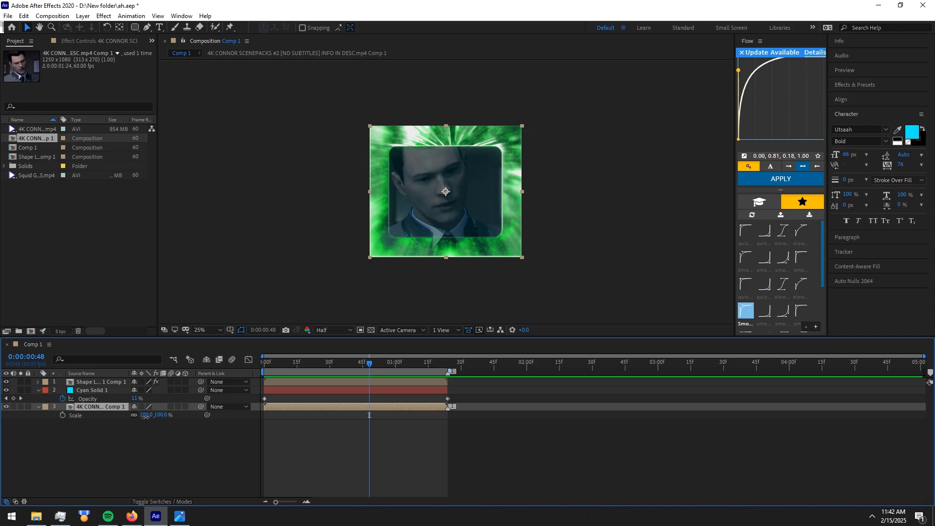
# - Set the Connor clip's Scale to 73% so it fits inside the frame
pyautogui.doubleClick(151, 414)
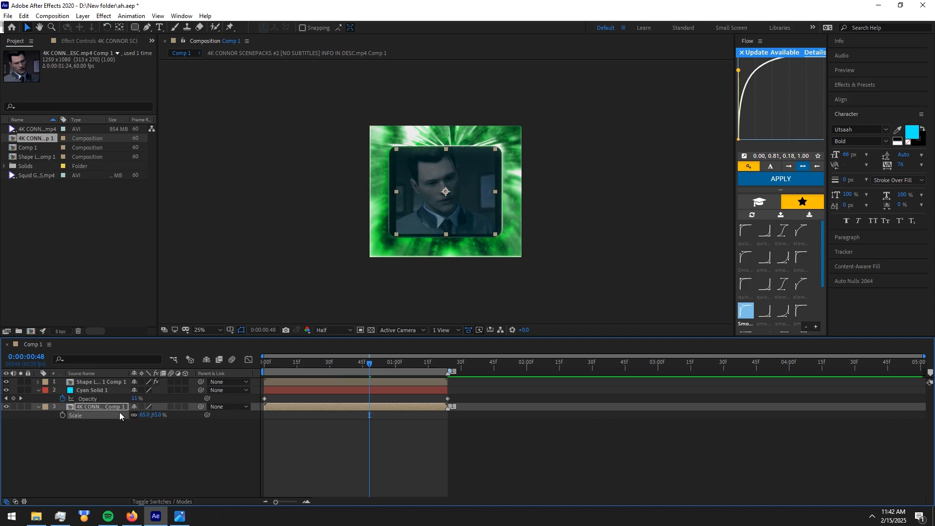
pyautogui.click(297, 362)
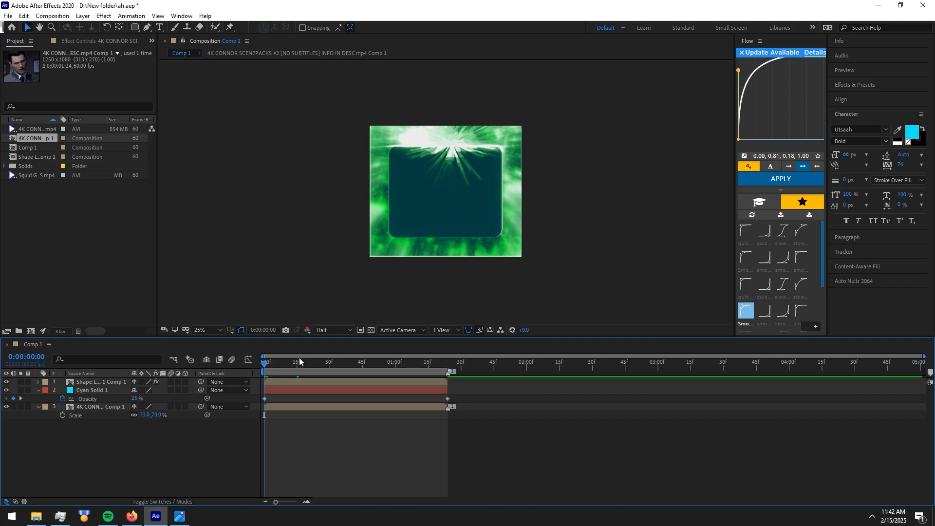
# - Add a null layer to the composition and check the transition's start and end frames
pyautogui.press('ctrl+shift+alt+y')
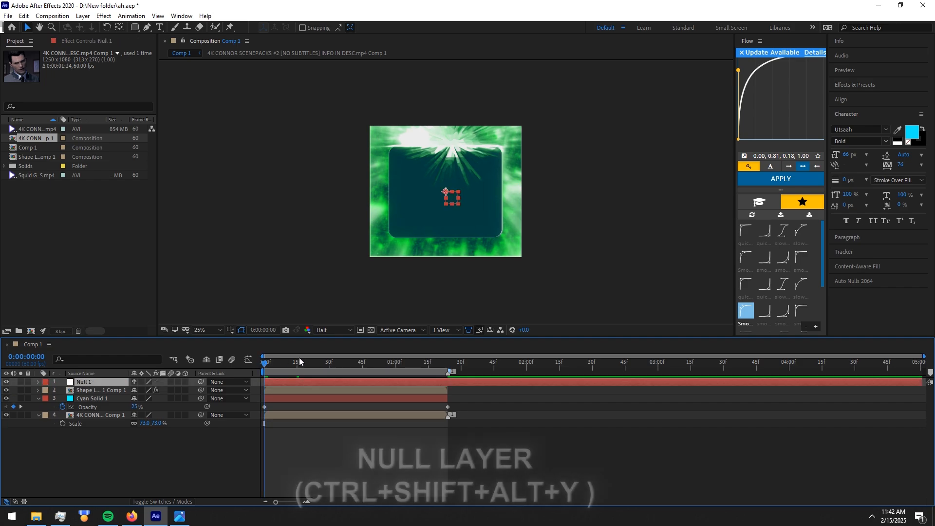
pyautogui.click(447, 361)
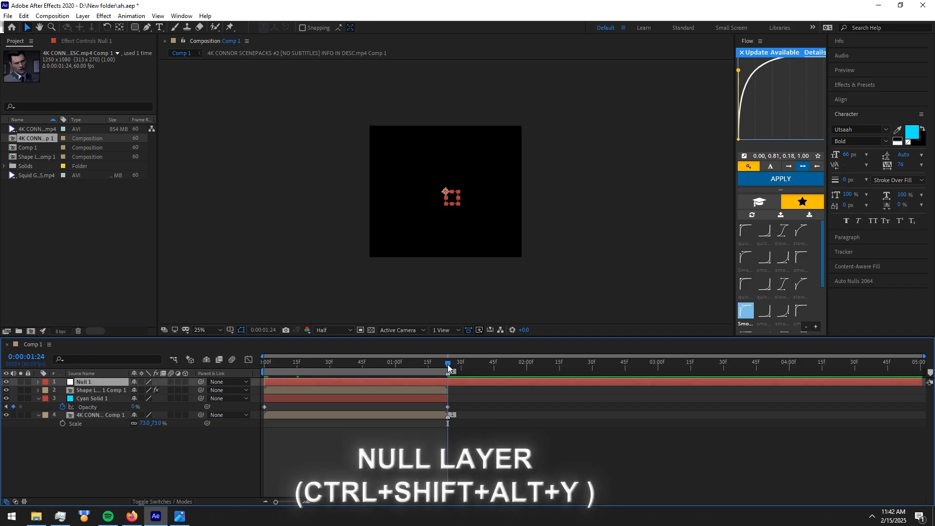
pyautogui.click(419, 371)
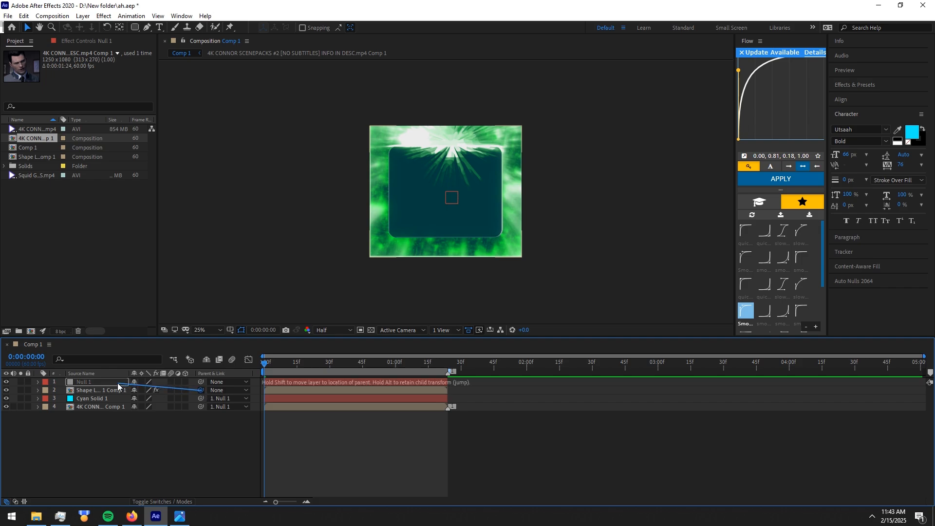
# - Parent the frame, solid and clip to Null 1 and keyframe its Scale from 100% to 153%
pyautogui.click(37, 382)
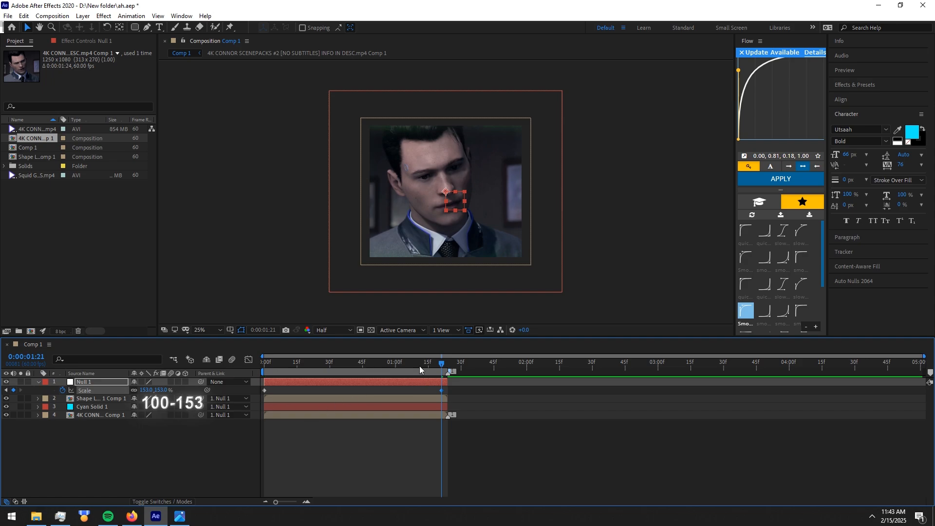
pyautogui.click(396, 362)
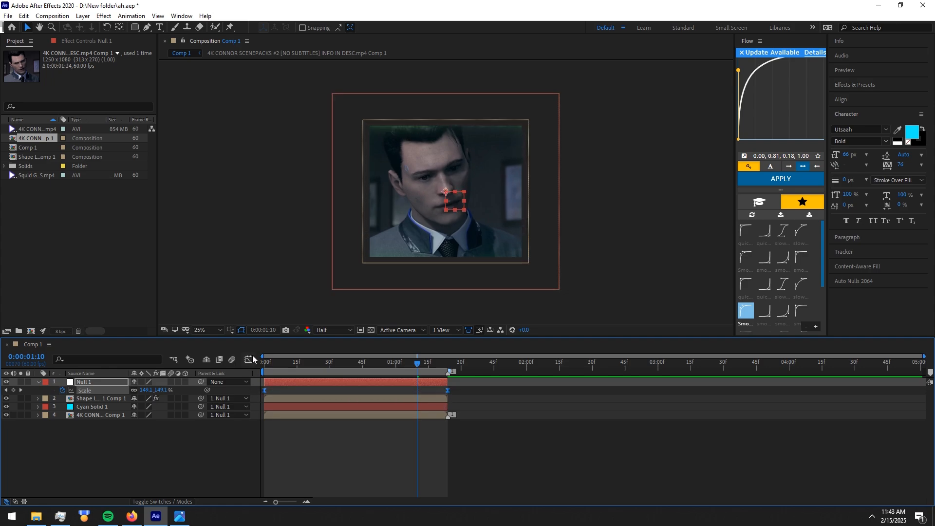
pyautogui.click(250, 359)
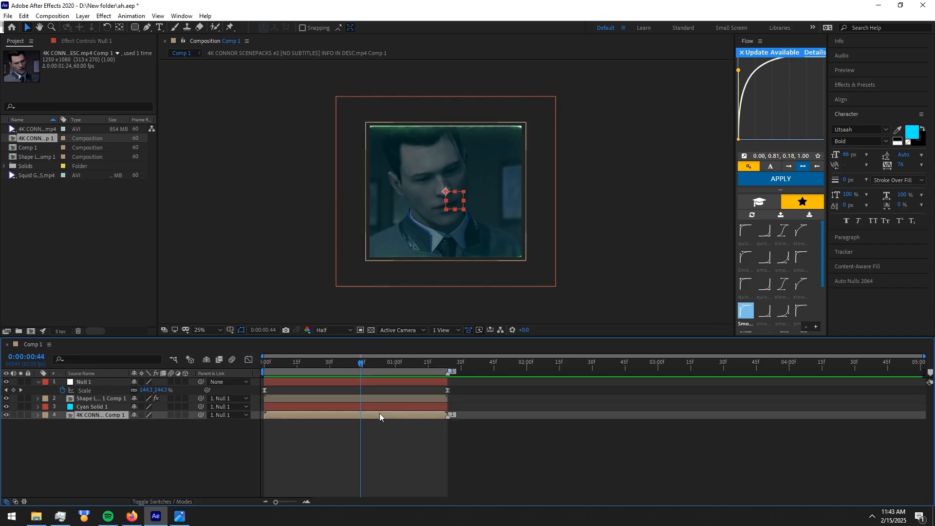
# - Keyframe the Connor clip's Scale from 73% to 65% and apply Easy Ease
pyautogui.click(262, 361)
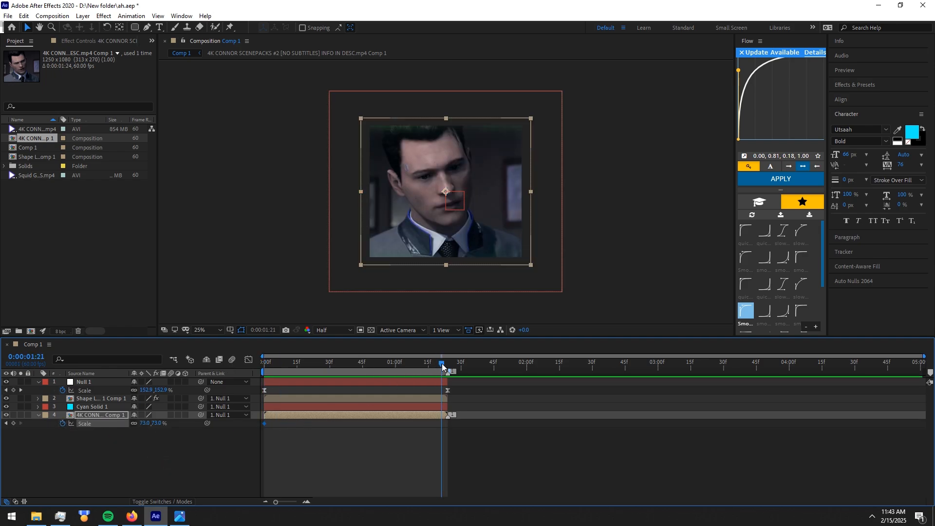
pyautogui.doubleClick(146, 424)
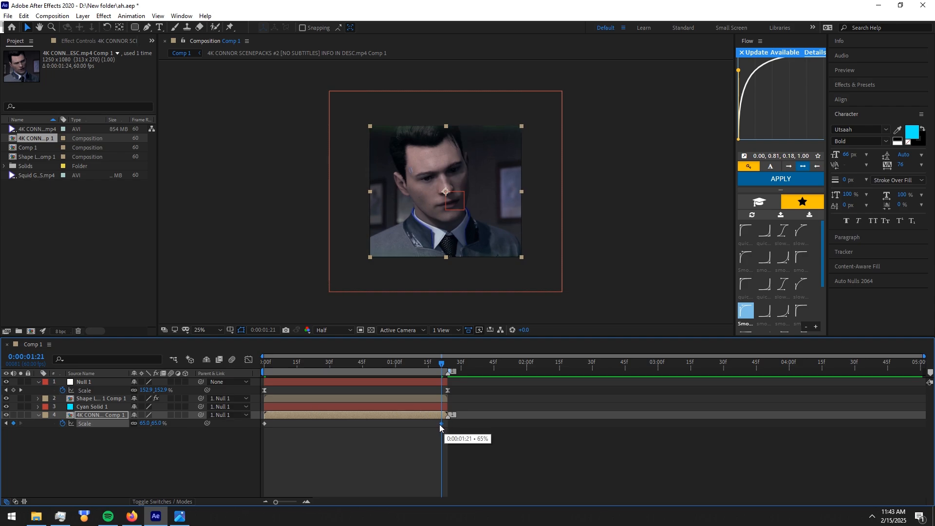
pyautogui.doubleClick(146, 423)
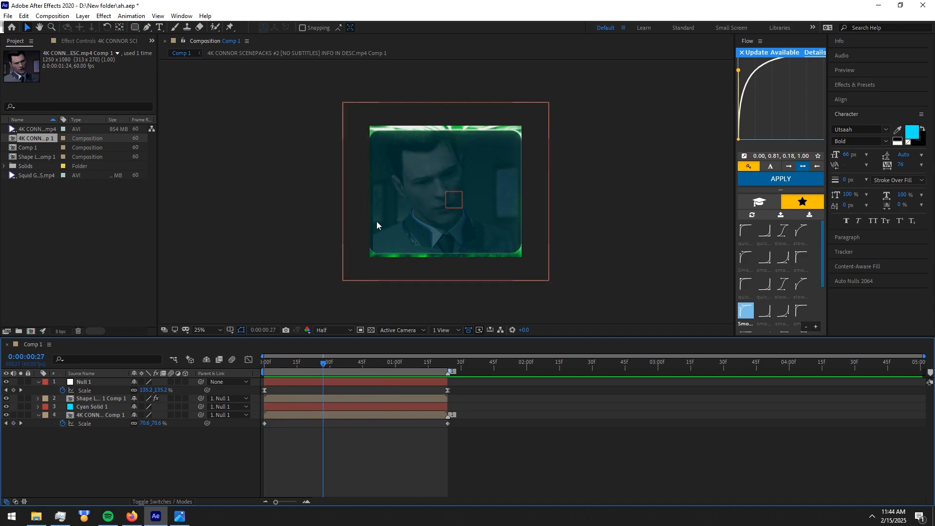
pyautogui.click(98, 415)
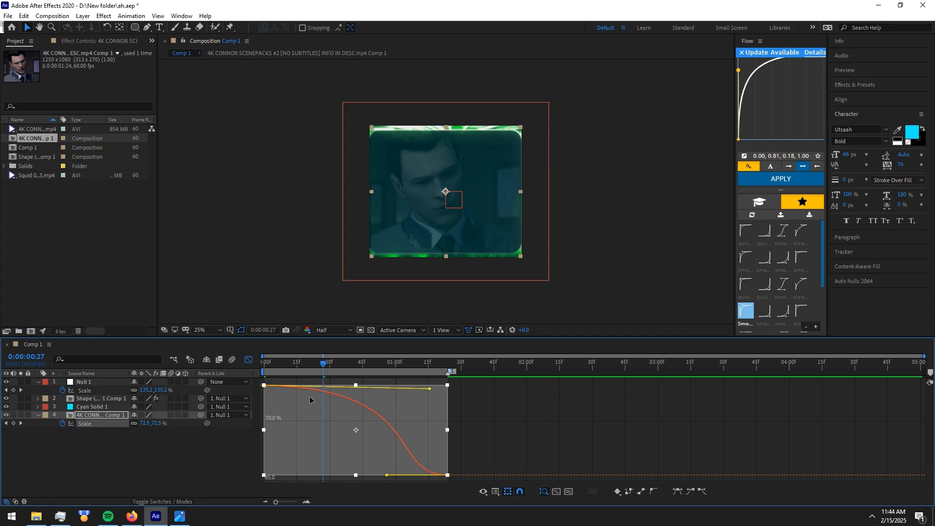
# - Turn off the Graph Editor and preview the fade-and-scale transition from the start
pyautogui.click(263, 361)
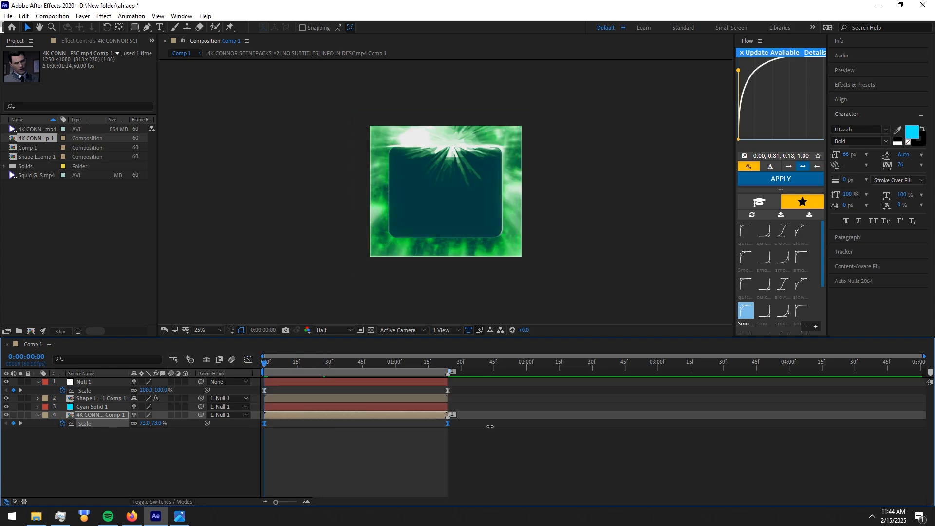
pyautogui.click(331, 362)
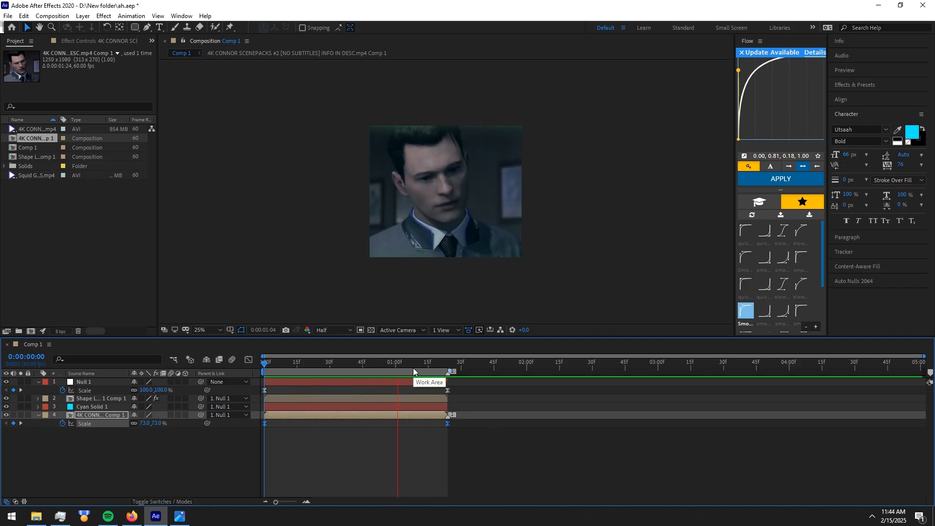
pyautogui.click(298, 362)
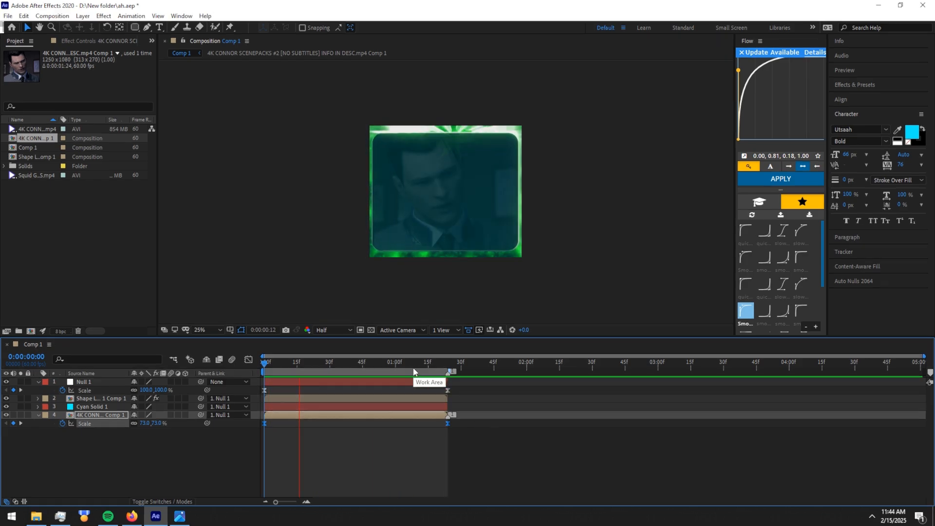